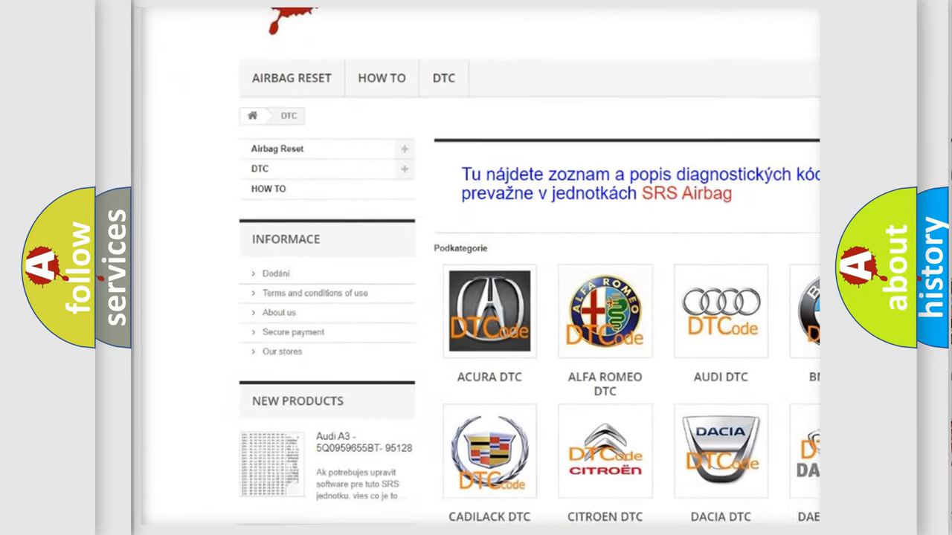
{"action": "scroll", "scroll_direction": "down", "scroll_amount": 3}
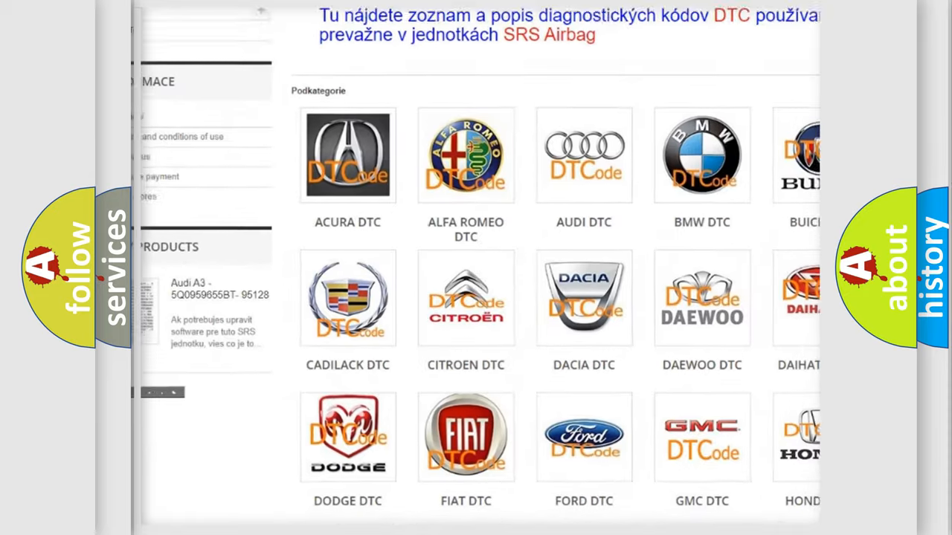
{"action": "scroll", "scroll_direction": "down", "scroll_amount": 3}
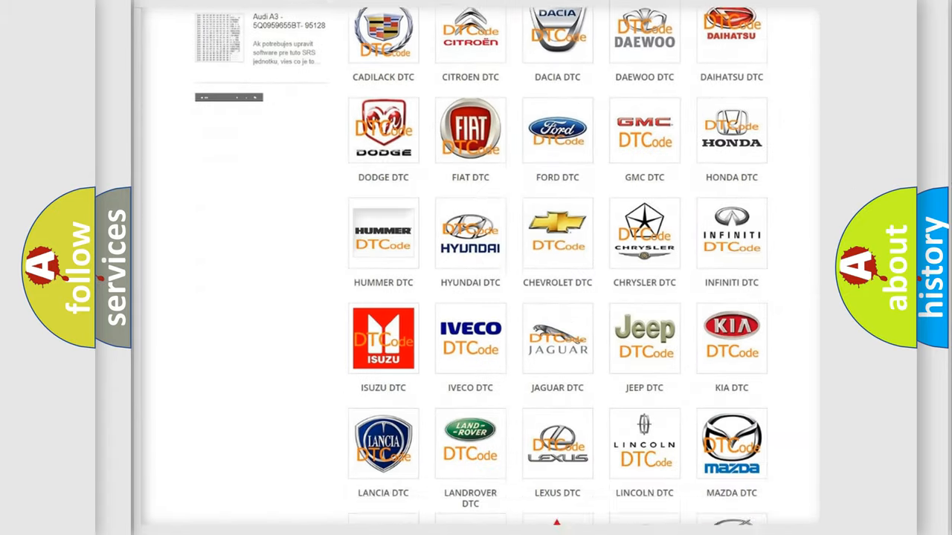
{"action": "scroll", "scroll_direction": "down", "scroll_amount": 3}
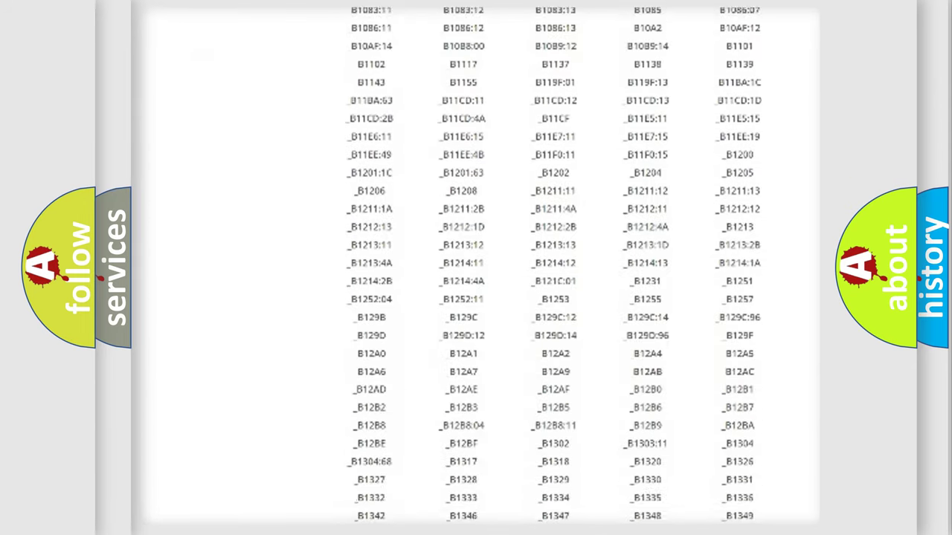
{"action": "scroll", "scroll_direction": "down", "scroll_amount": 3}
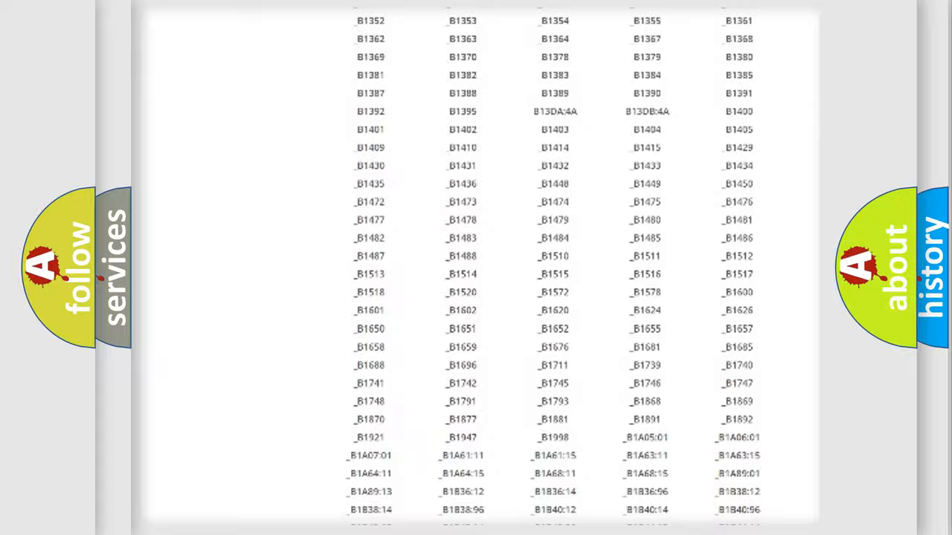